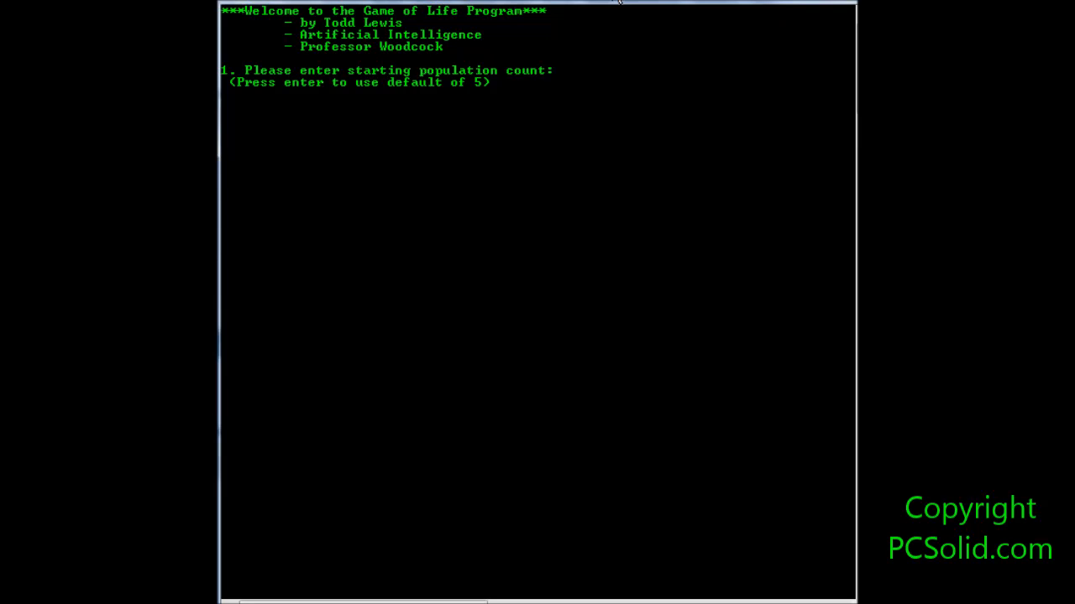
Step: Enter population 600 and accept defaults: loneliness 2, overcrowded 7, neighbors 4-5, no pause, death cause hidden
type("600")
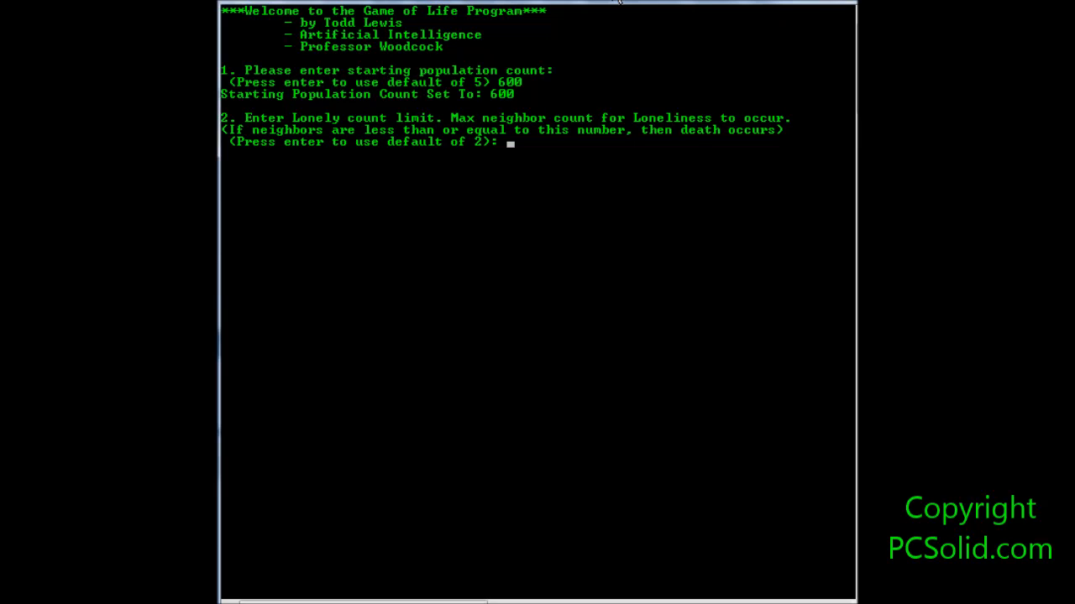
key("enter")
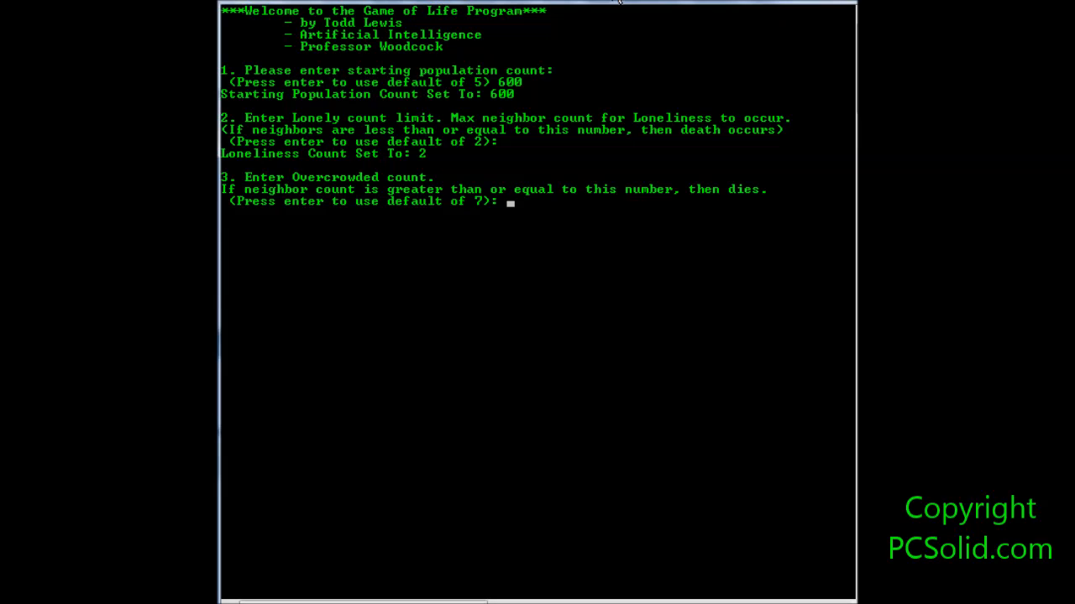
key("enter")
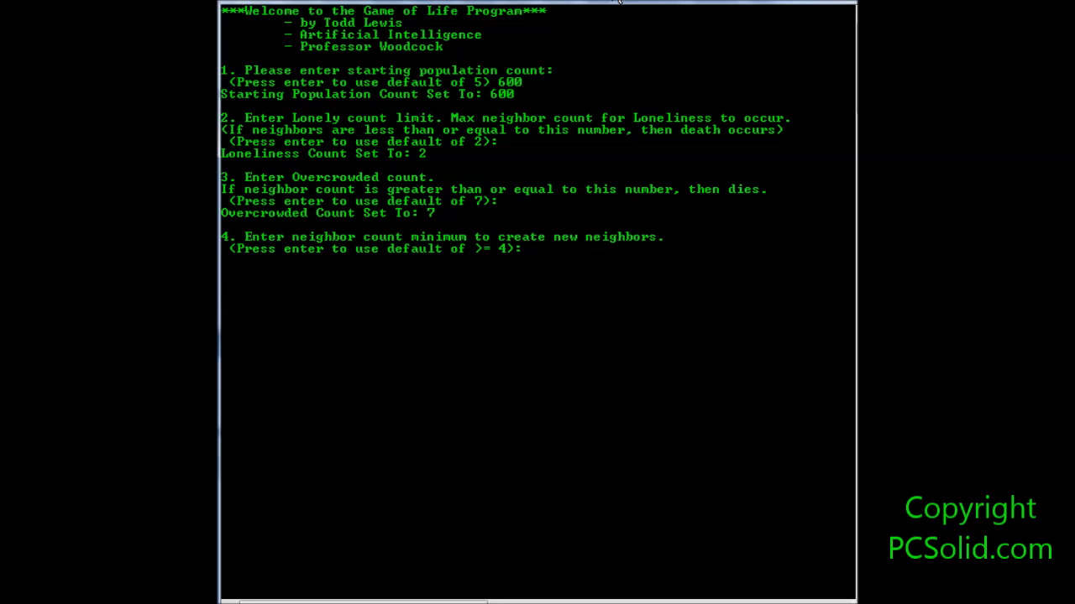
key("enter")
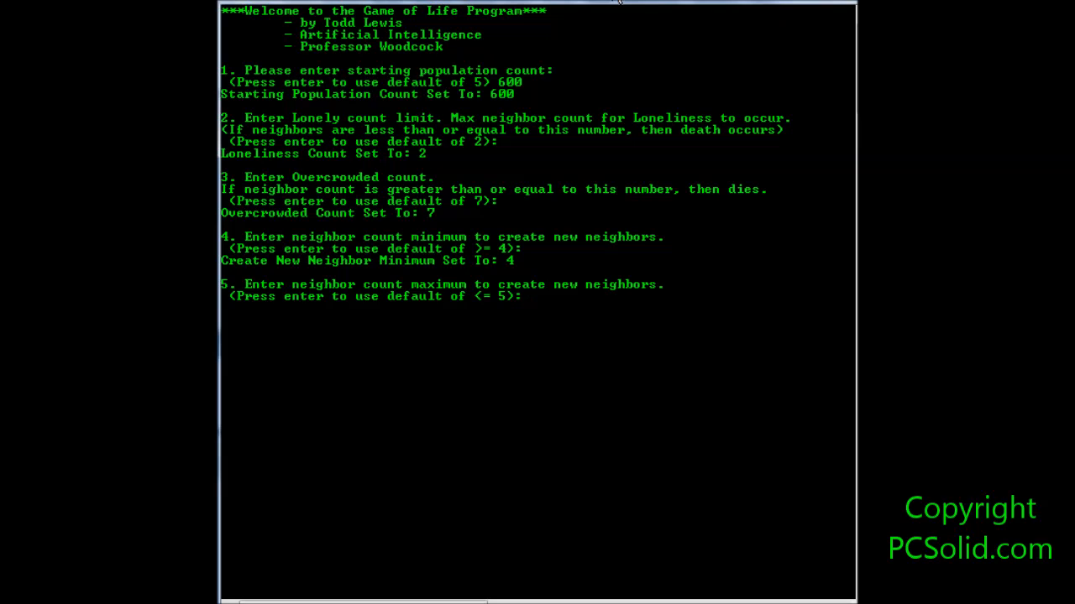
key("enter")
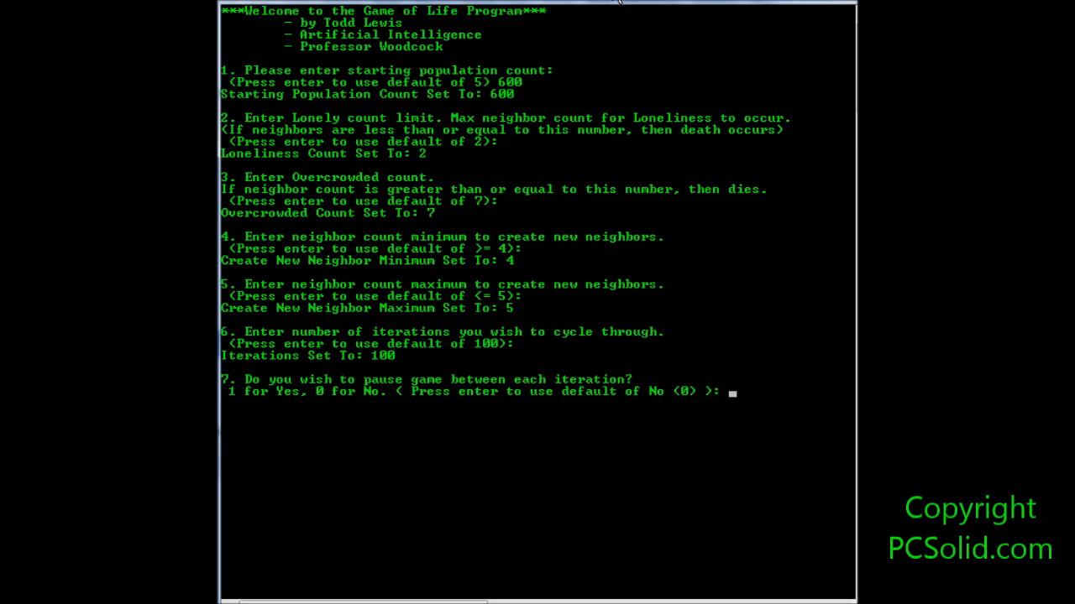
key("enter")
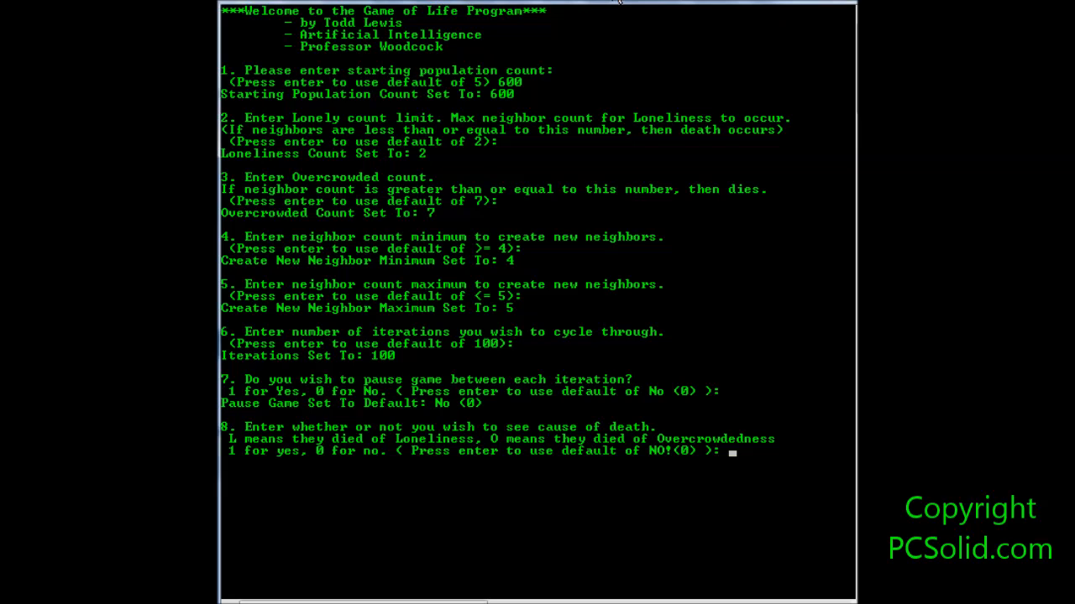
key("enter")
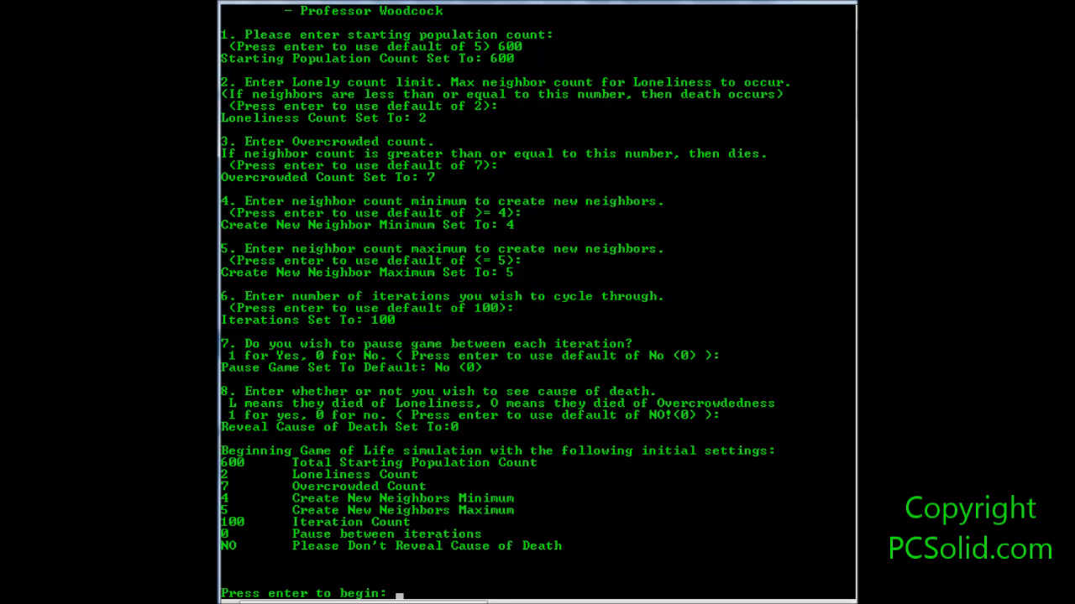
Step: Run the 600-cell simulation and dismiss the Visual Studio Run-Time Check Failure via Break
key("enter")
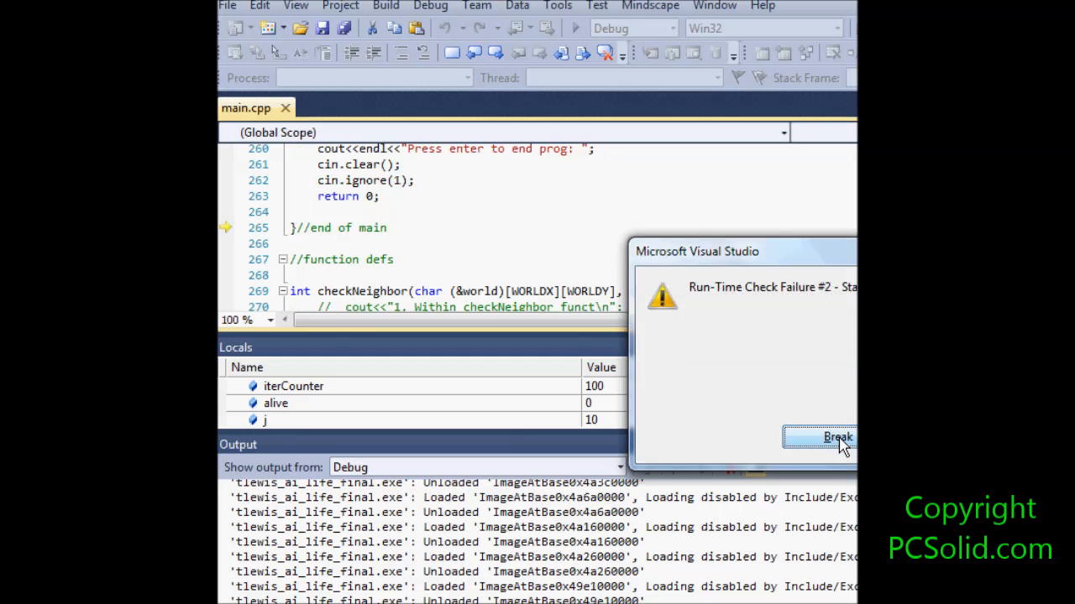
left_click(833, 437)
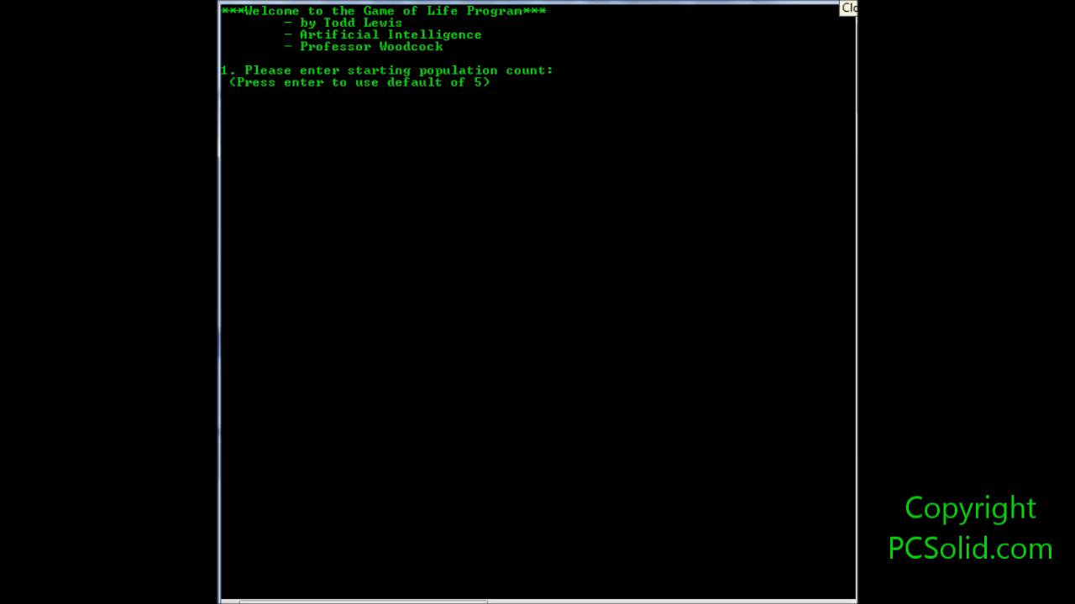
Step: Enter population 600 with default rules and no pause, then set cause of death to 1 (revealed)
type("600")
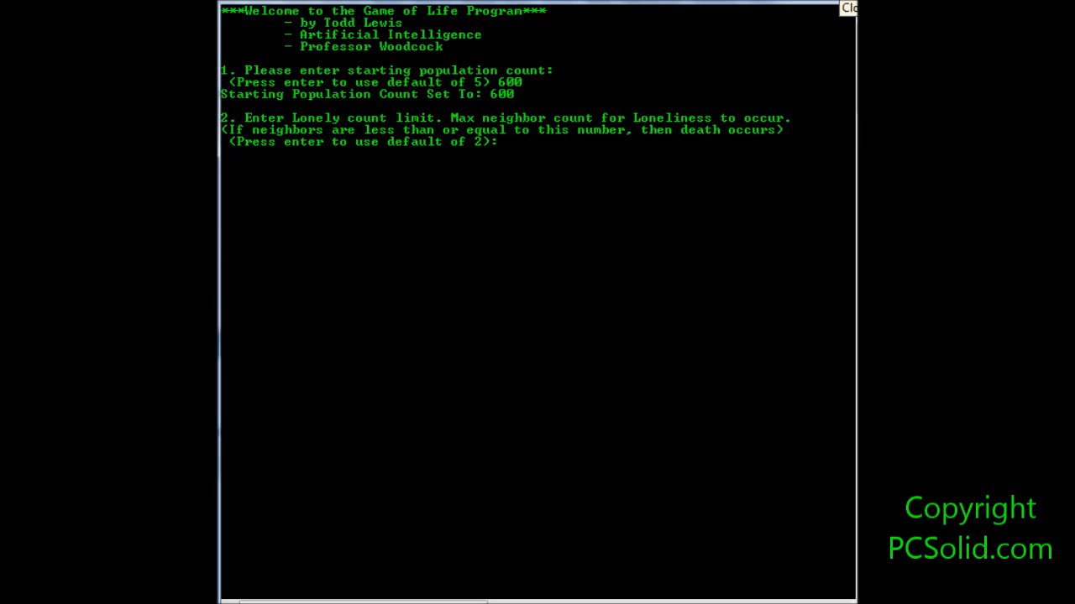
key("enter")
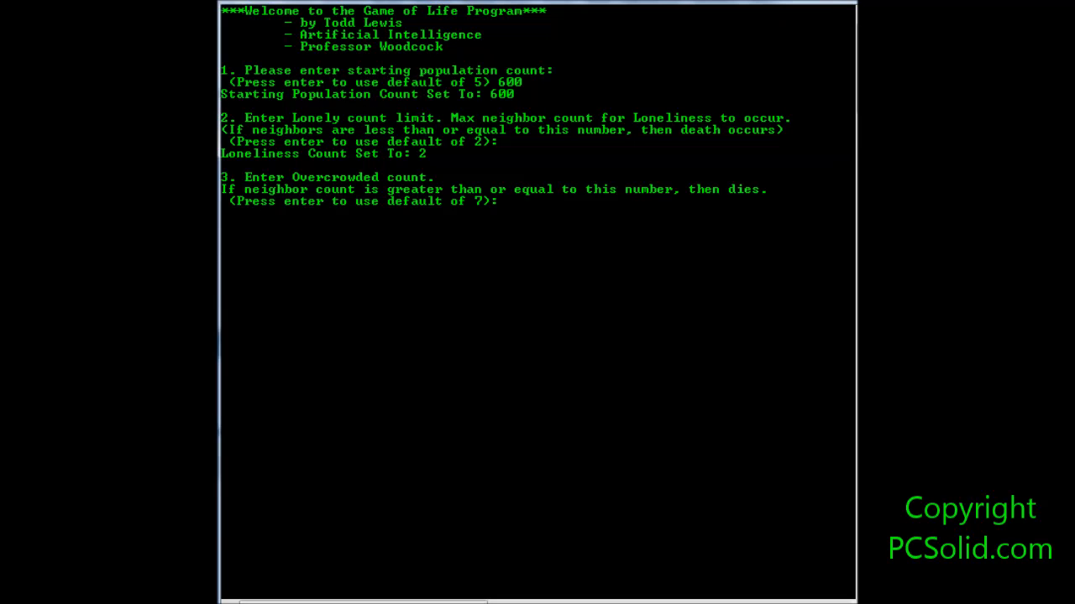
key("enter")
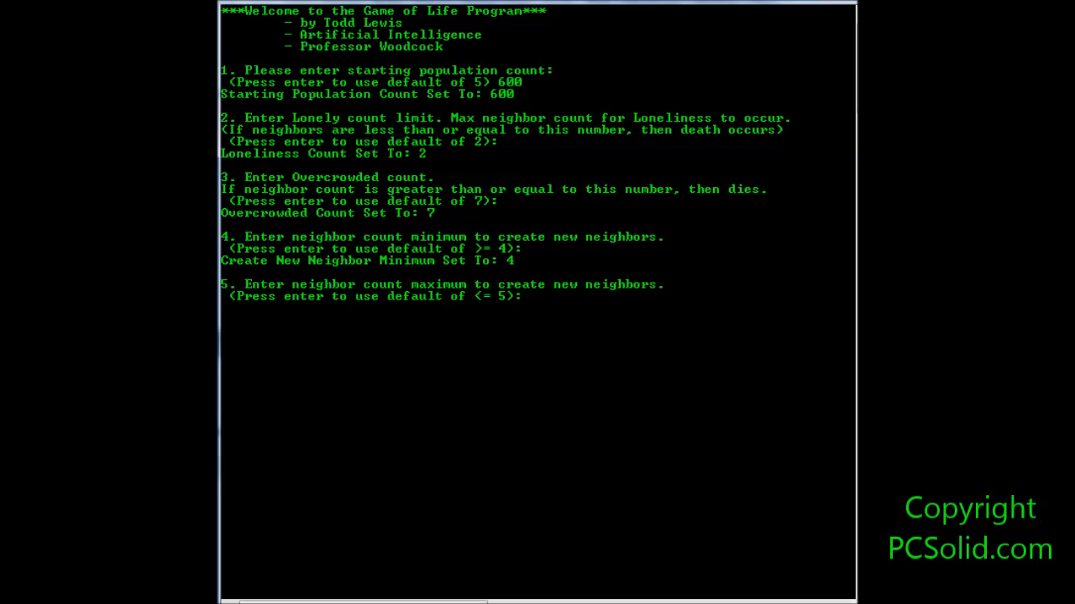
key("enter")
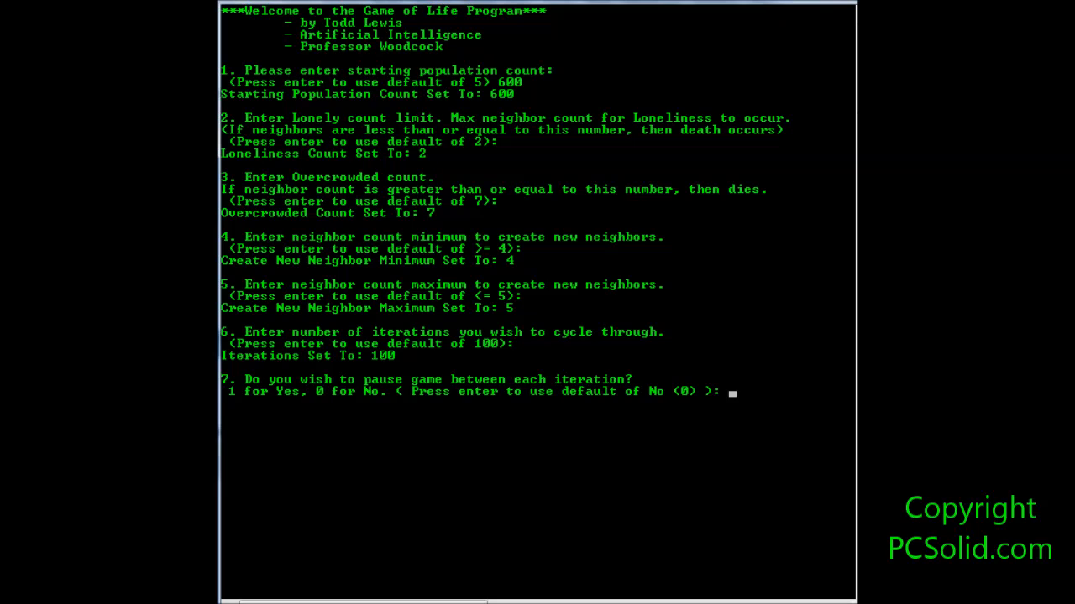
key("enter")
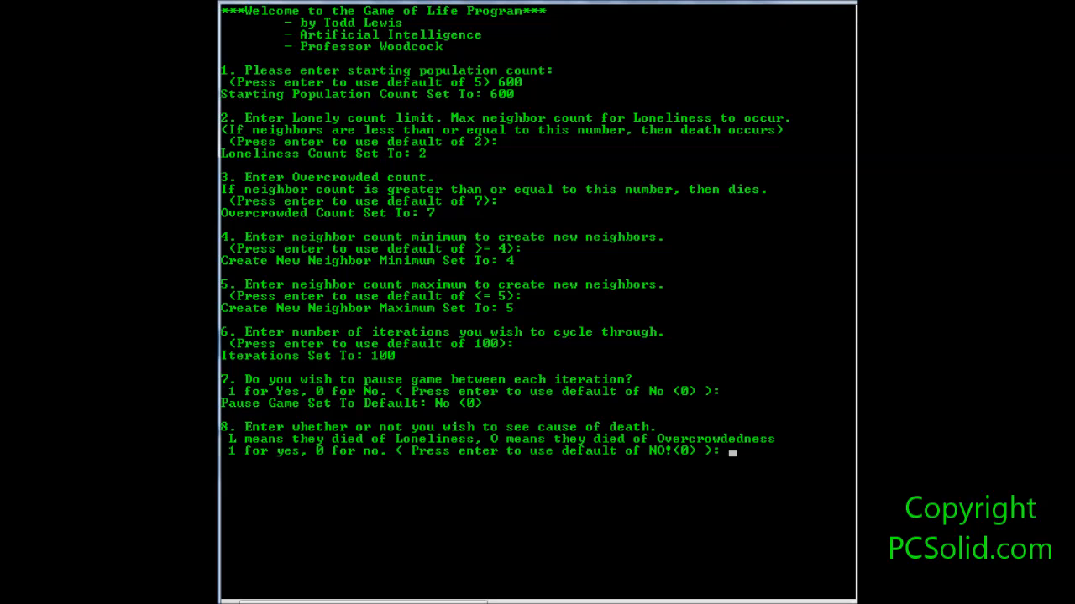
type("1")
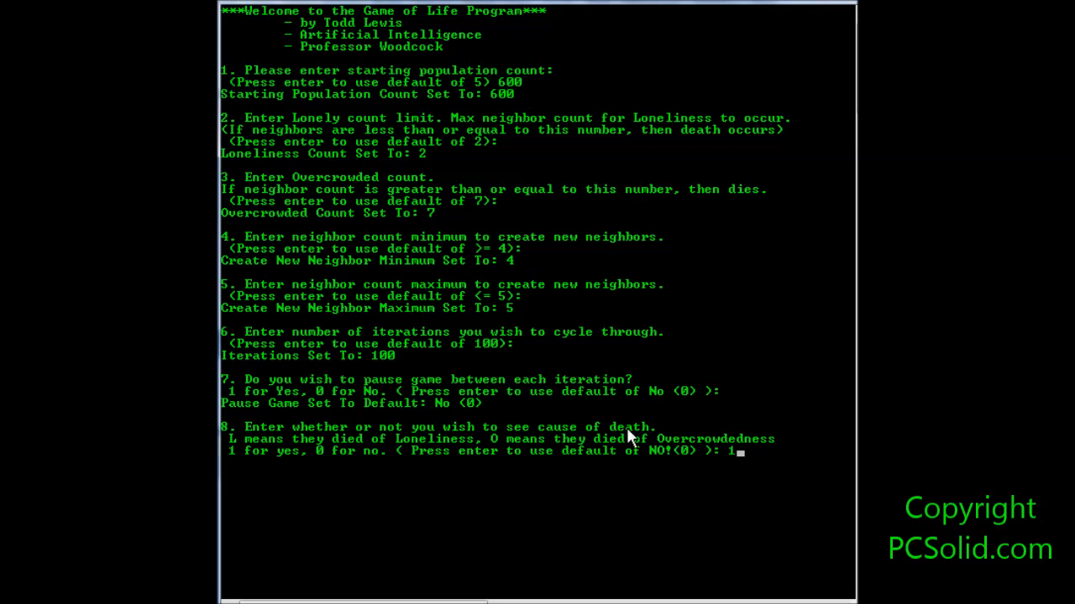
mouse_move(722, 467)
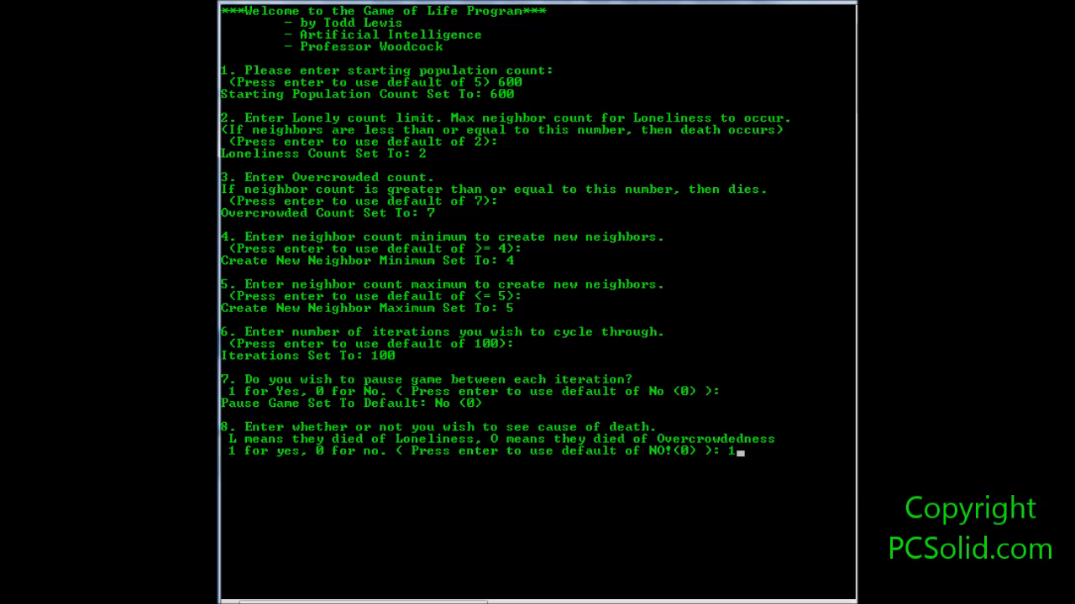
key("enter")
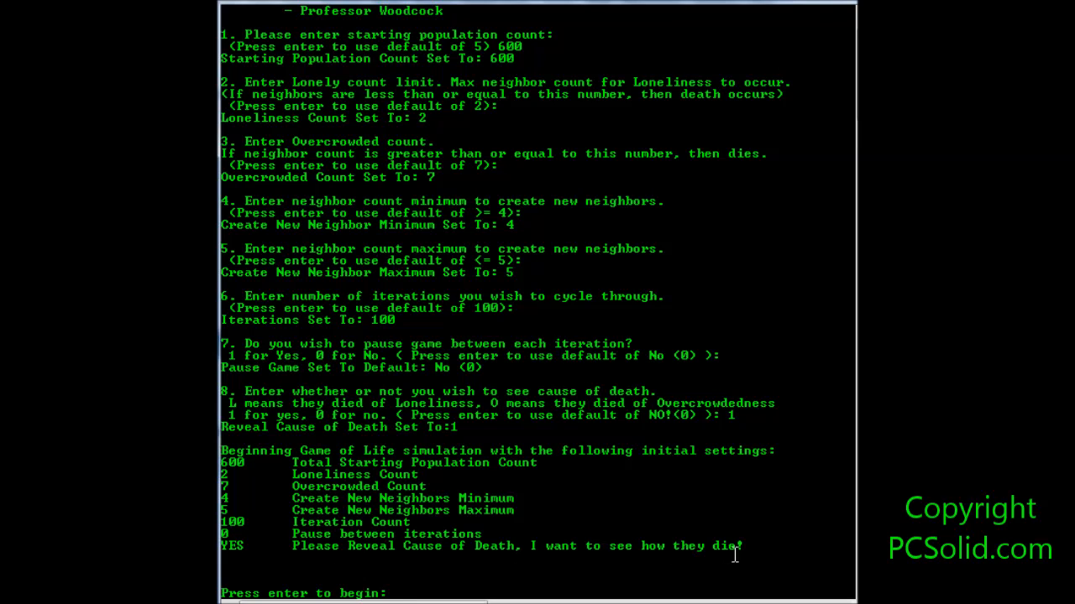
Step: Run the cause-of-death simulation and dismiss the Run-Time Check Failure via Break
key("enter")
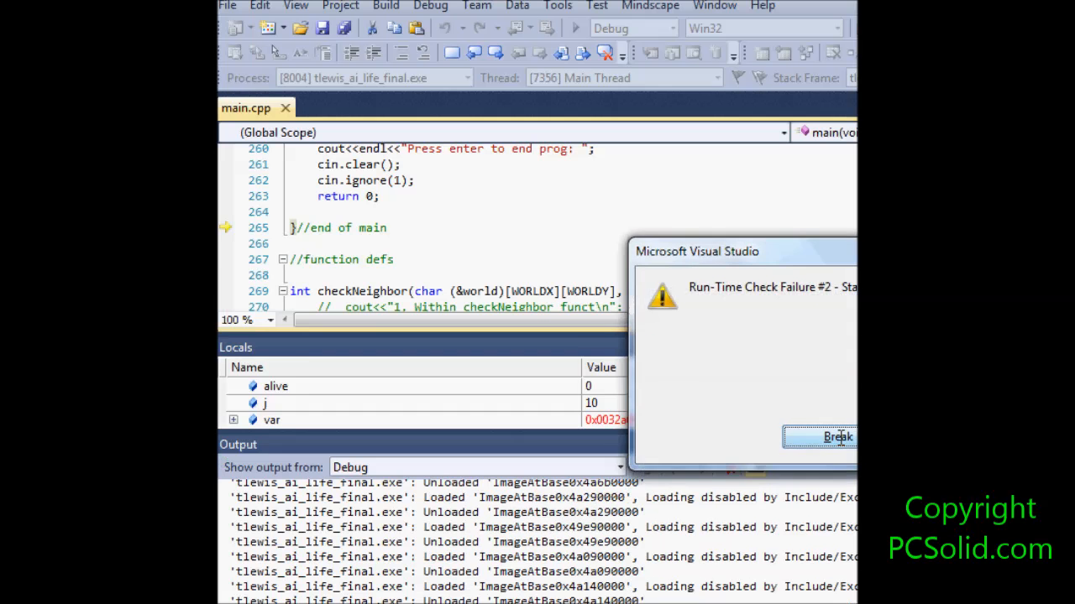
left_click(836, 436)
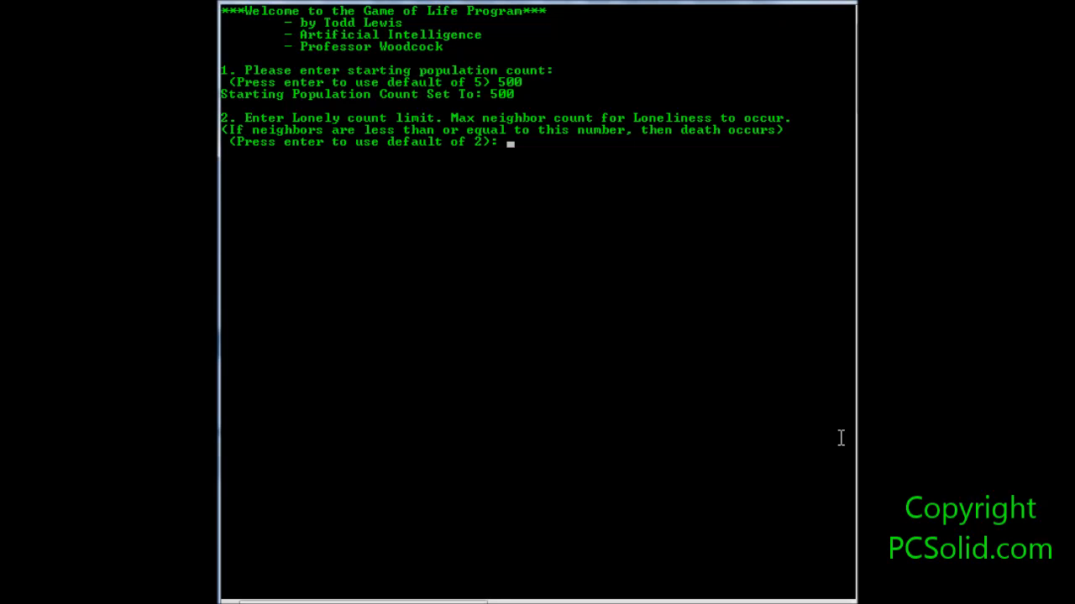
Step: Accept defaults for the 500-cell run (loneliness 2, overcrowded 7, neighbors 4-5, 100 iterations) and start it
key("enter")
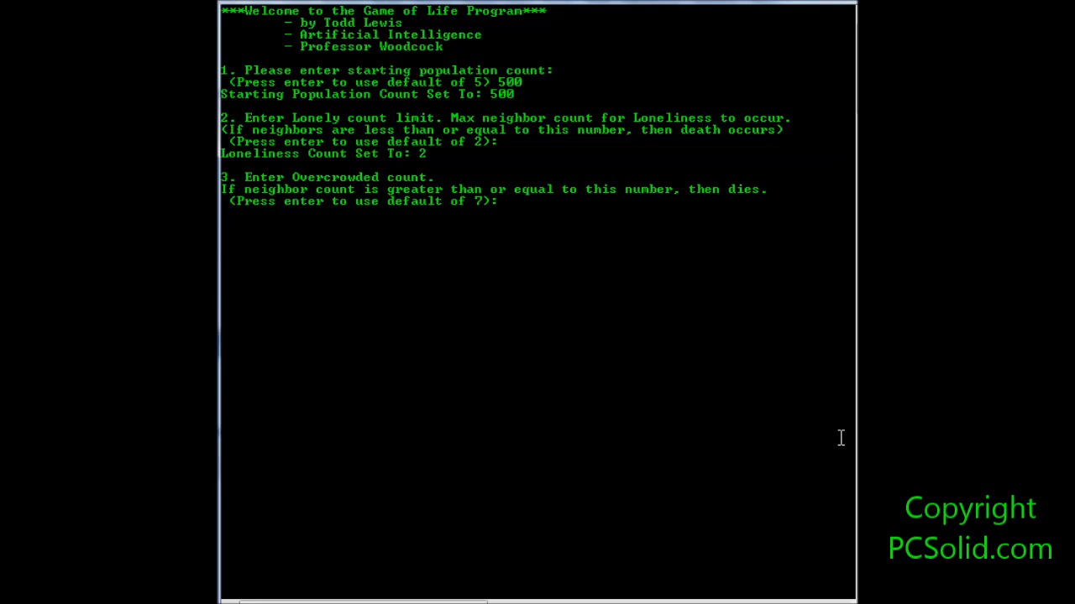
key("enter")
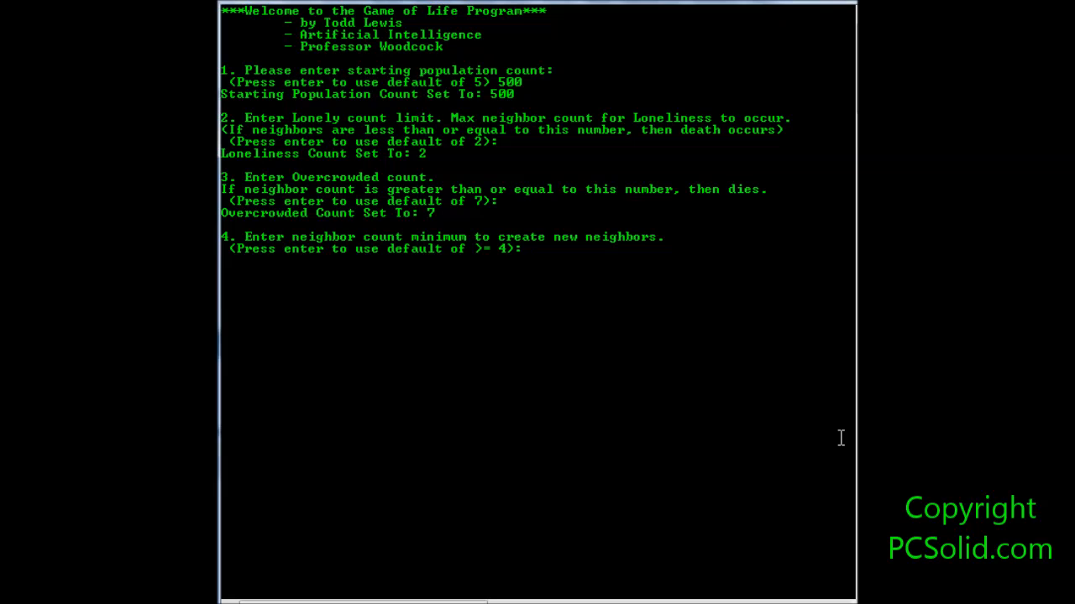
key("enter")
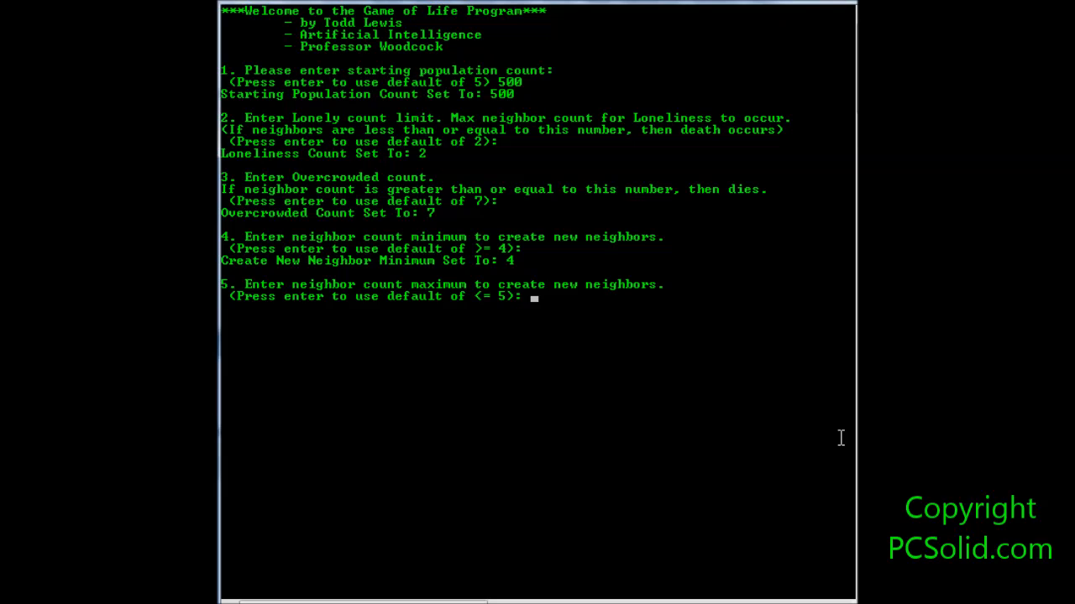
key("enter")
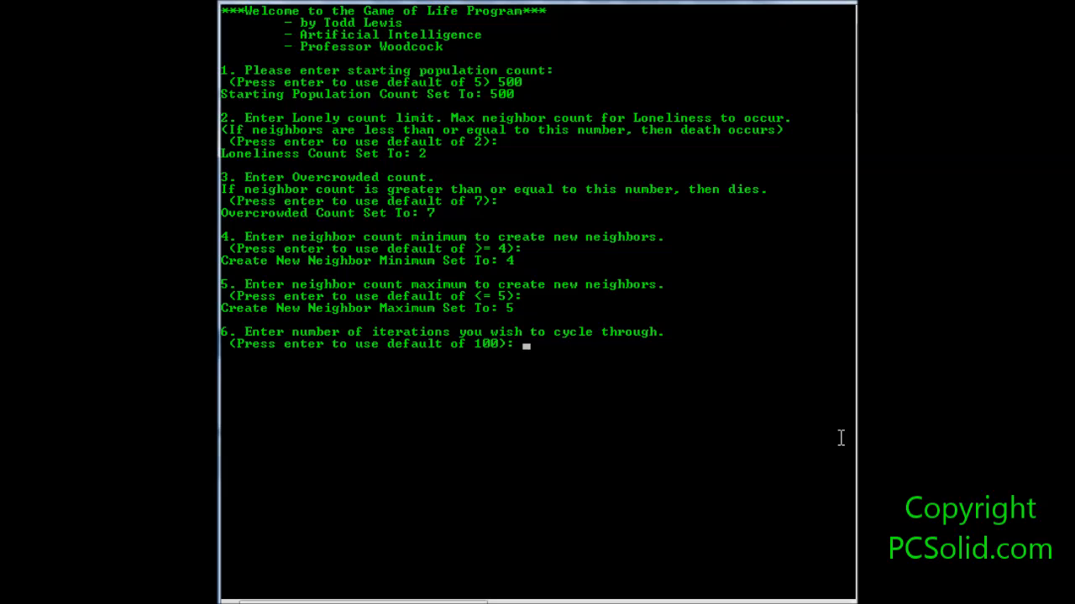
key("enter")
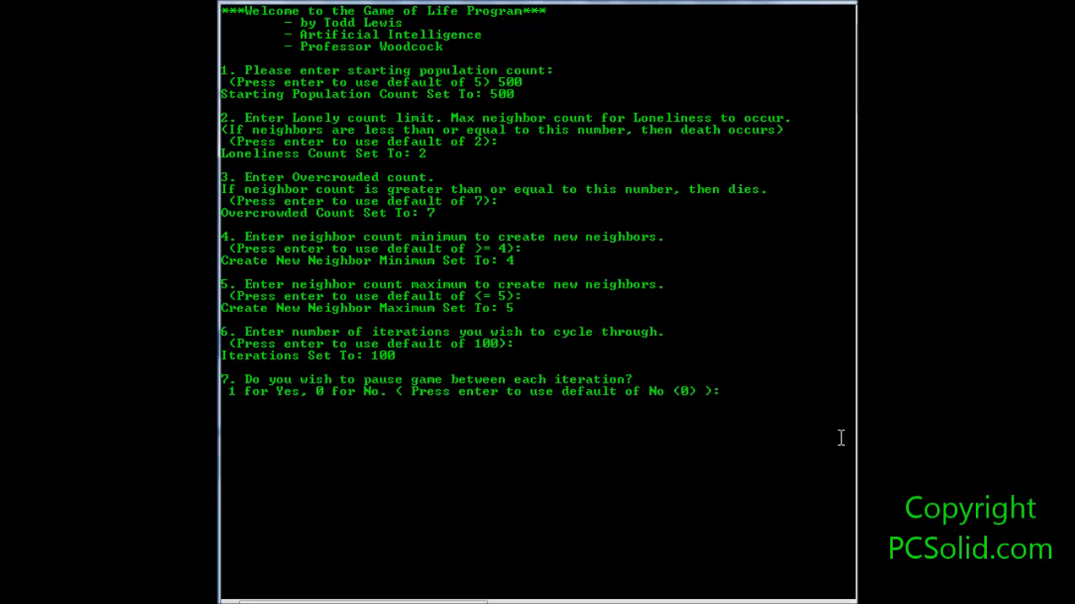
key("enter")
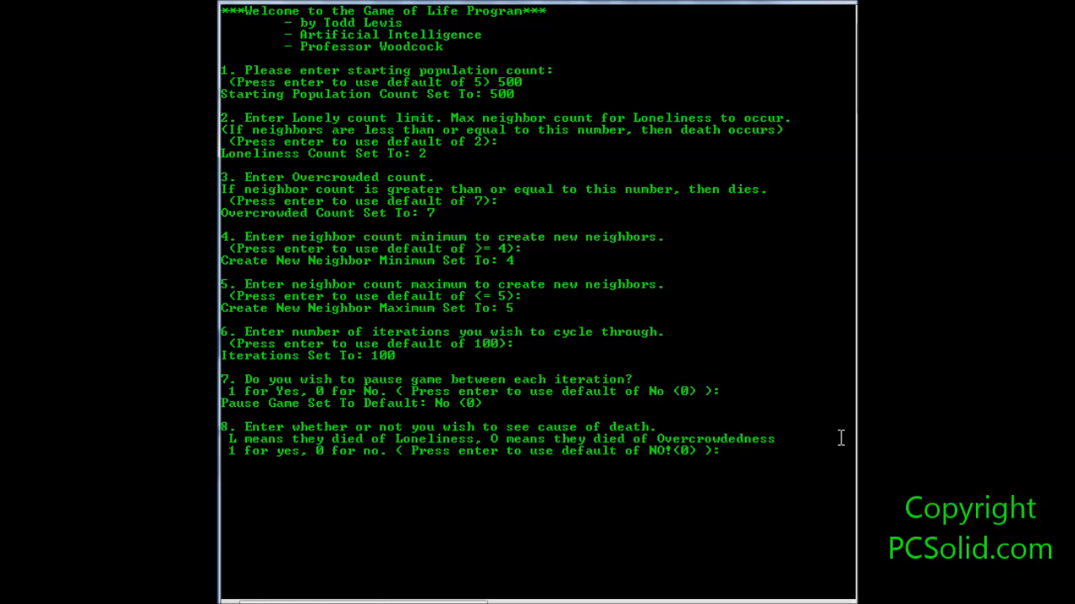
key("enter")
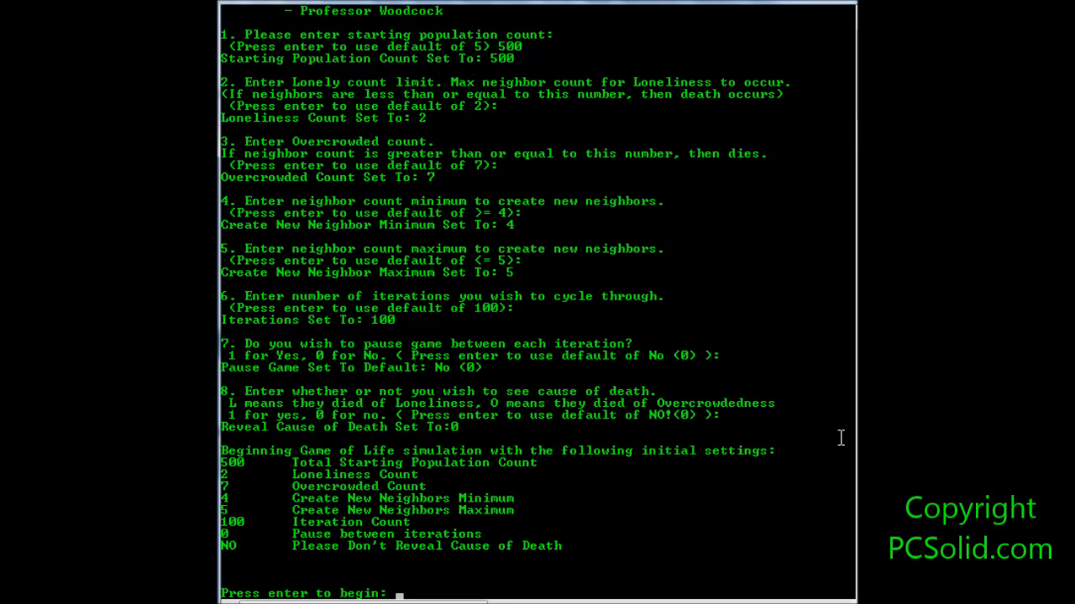
key("enter")
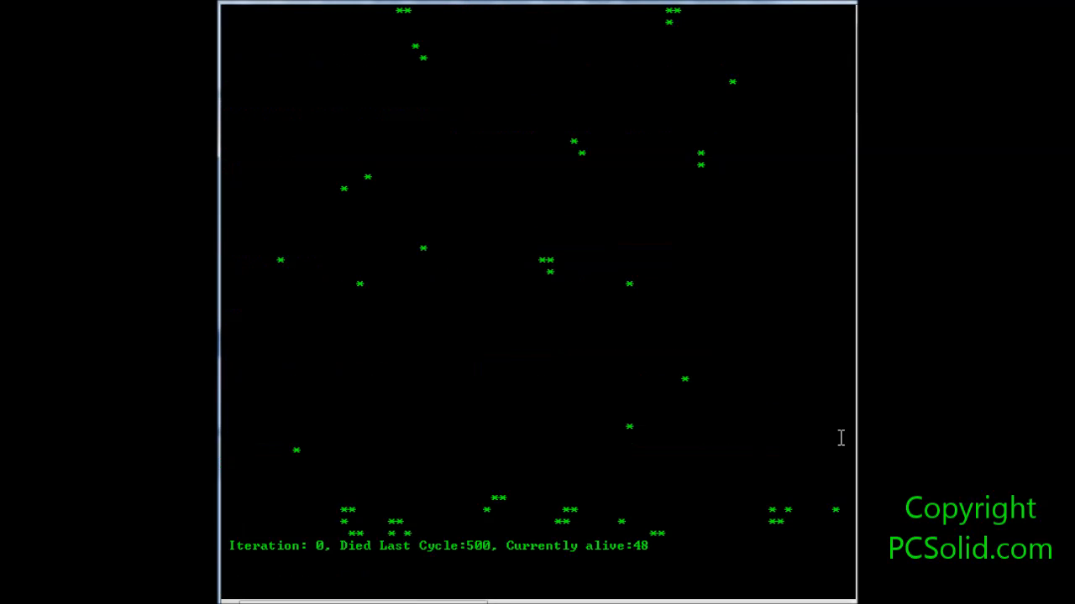